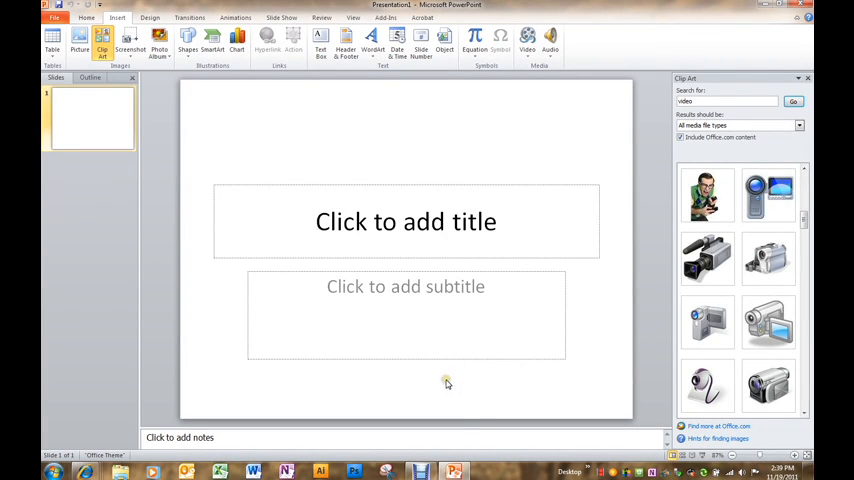
pyautogui.moveTo(443, 391)
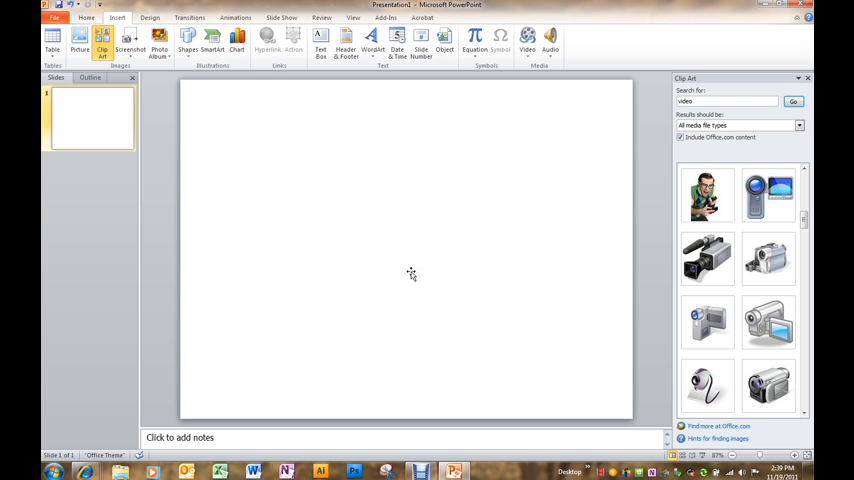
pyautogui.moveTo(411, 275)
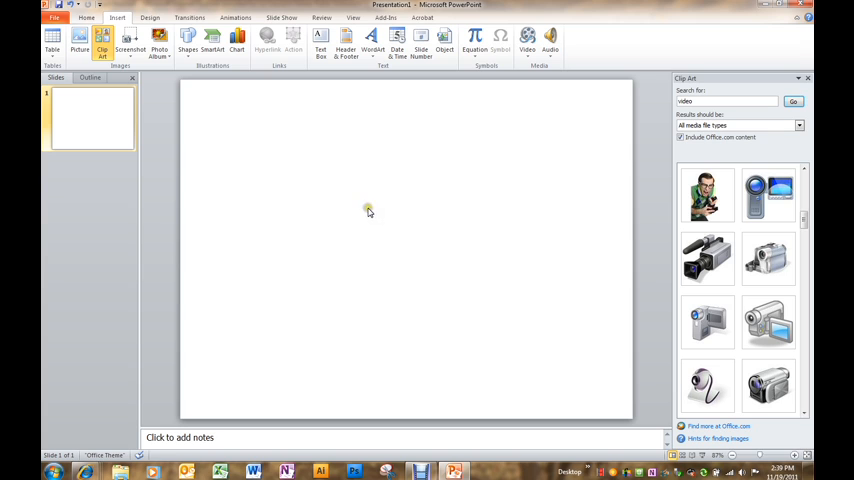
pyautogui.moveTo(358, 207)
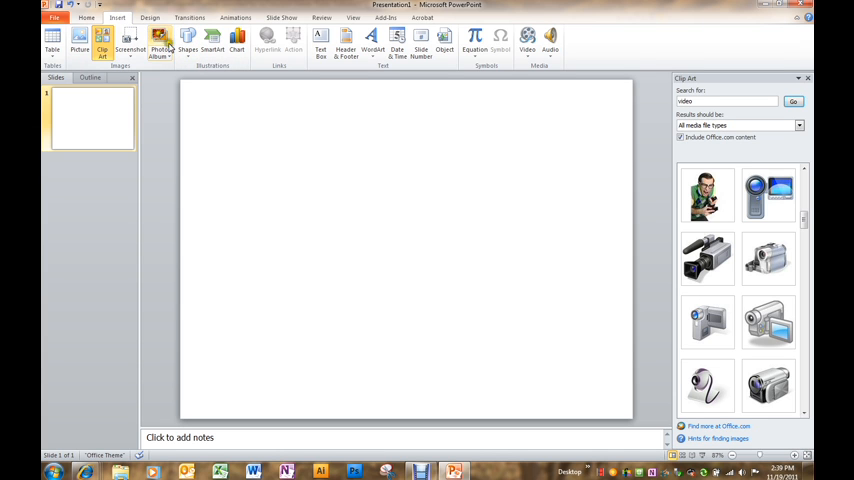
# Draw a rounded rectangle at the slide's top-left and widen it across the full slide
pyautogui.click(187, 42)
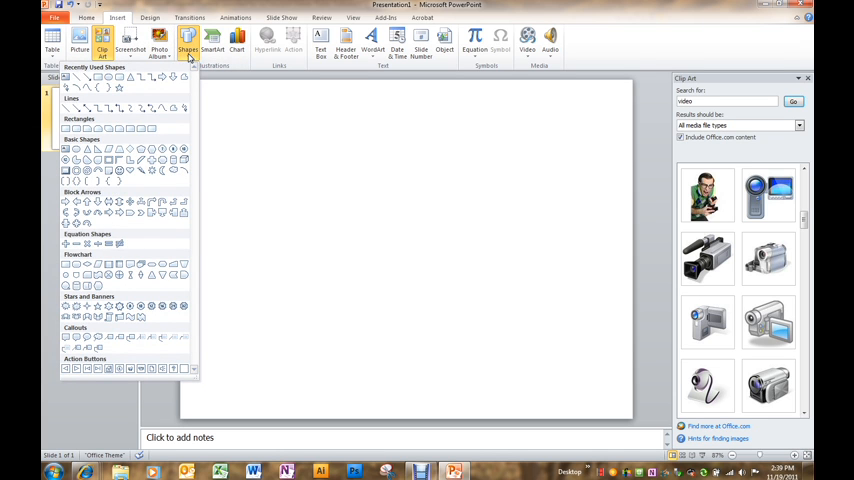
pyautogui.moveTo(120, 79)
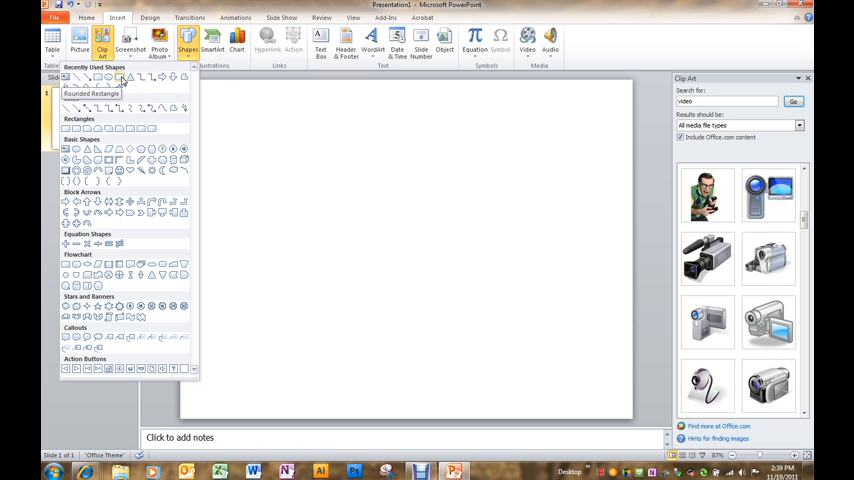
pyautogui.moveTo(120, 79)
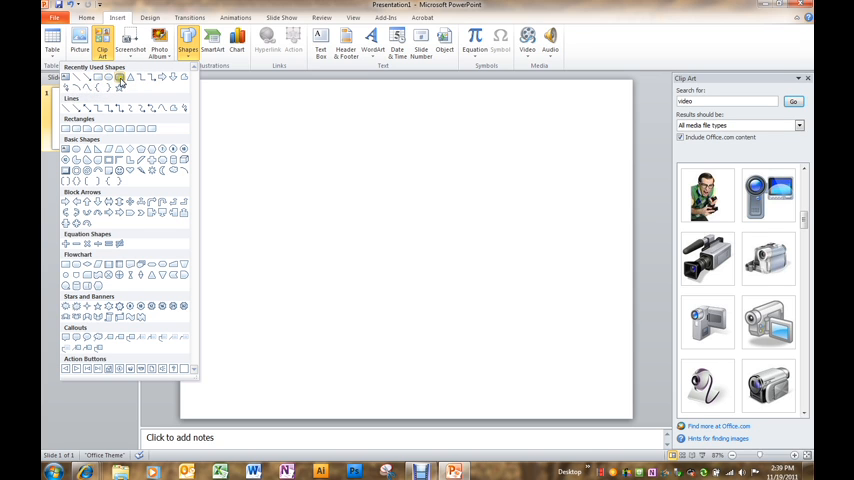
pyautogui.click(119, 78)
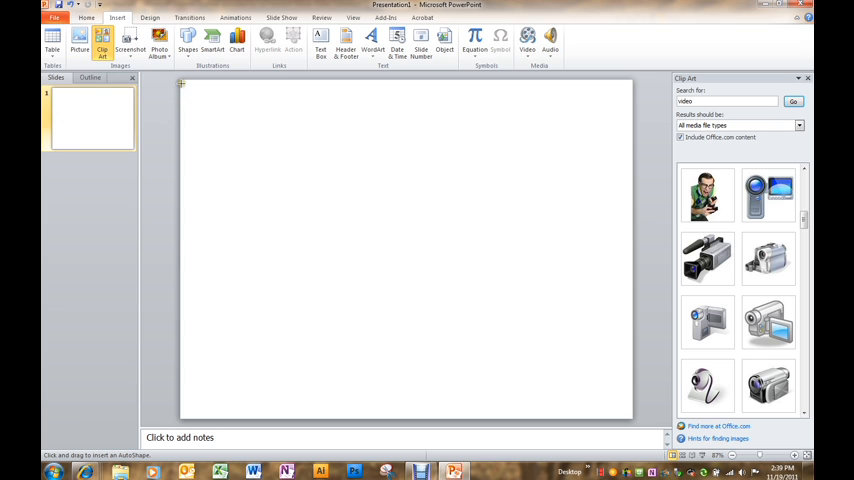
pyautogui.moveTo(182, 90); pyautogui.dragTo(366, 177)
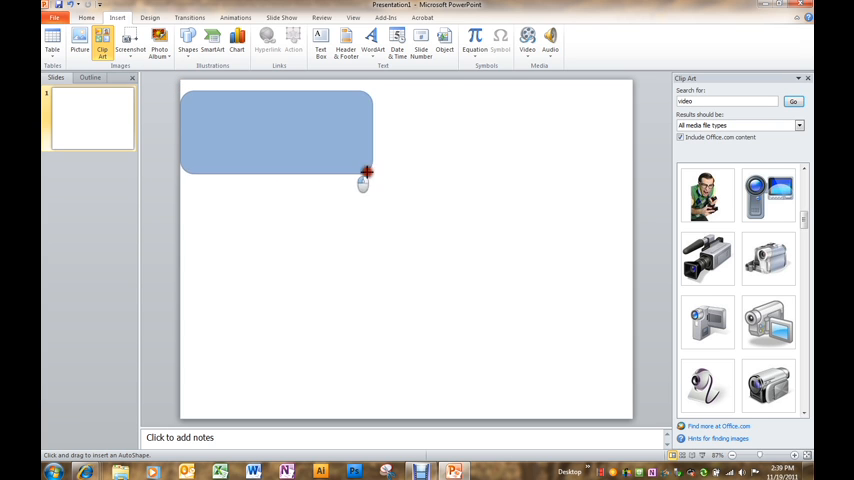
pyautogui.moveTo(363, 177); pyautogui.dragTo(630, 183)
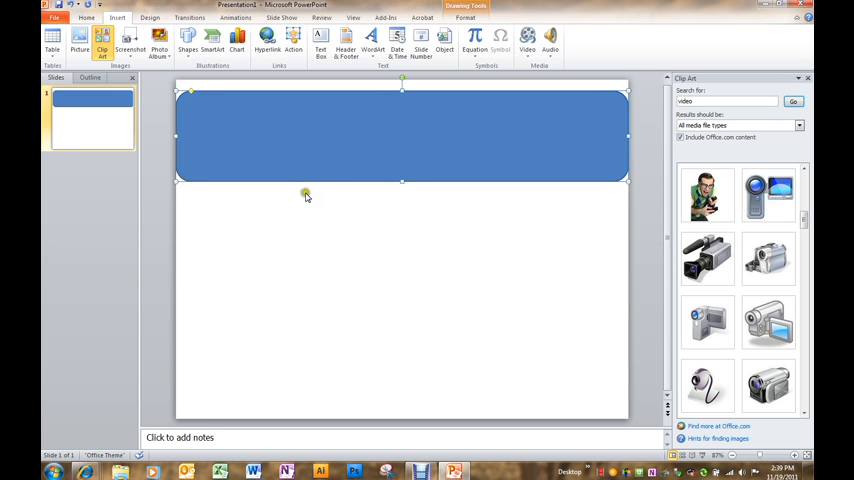
pyautogui.moveTo(329, 243)
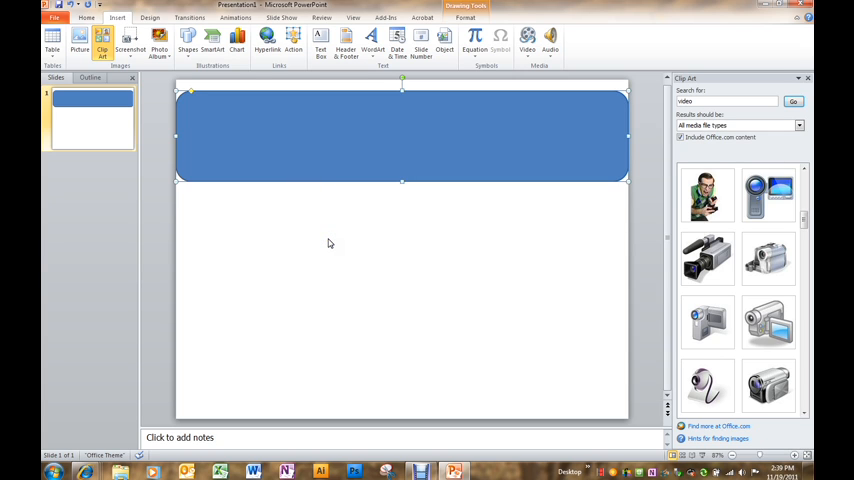
pyautogui.moveTo(379, 224)
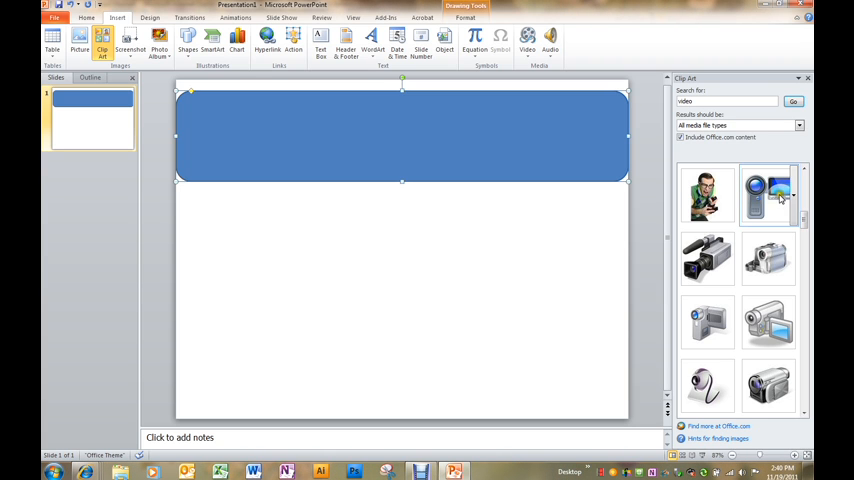
pyautogui.moveTo(775, 190)
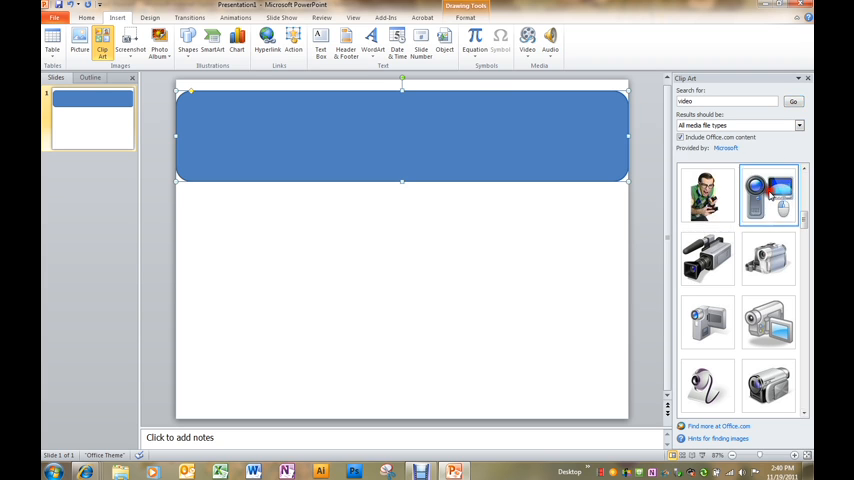
# Insert the camcorder-and-monitor clip art onto the right end of the banner
pyautogui.doubleClick(766, 194)
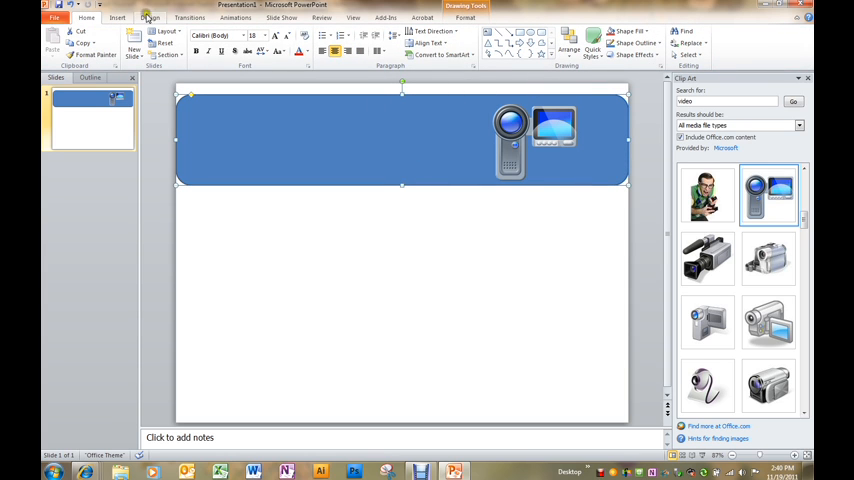
pyautogui.click(117, 18)
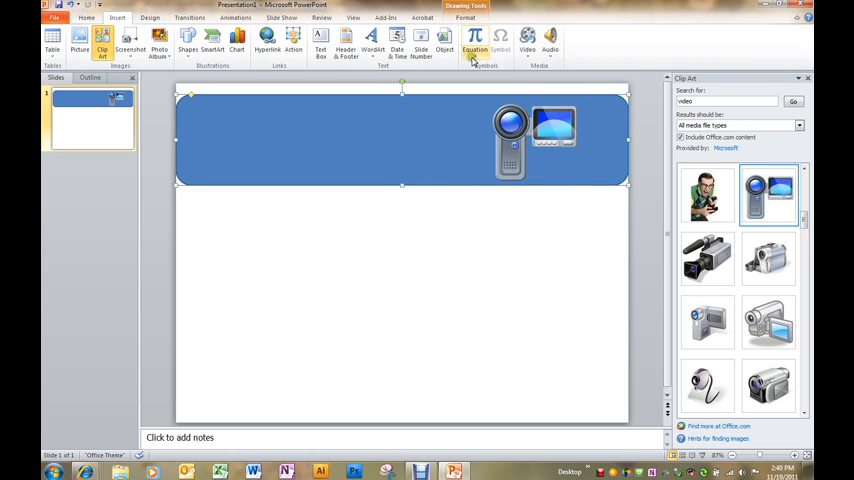
pyautogui.moveTo(372, 40)
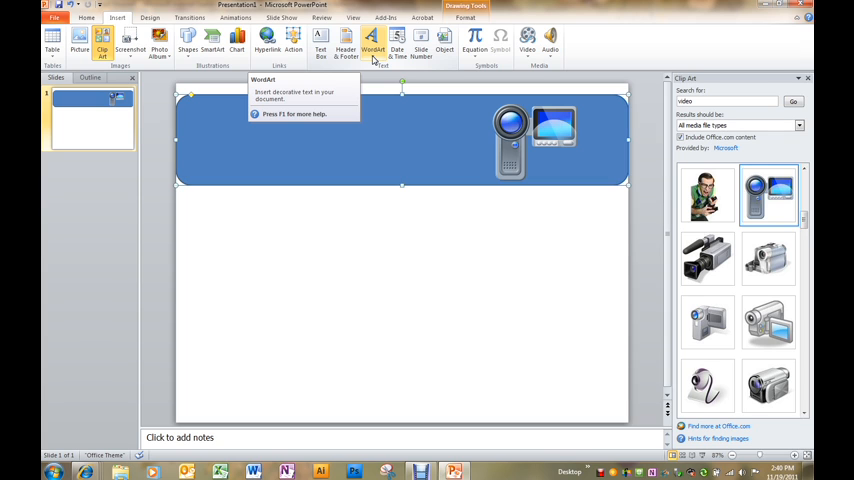
# Add a WordArt heading reading 'Video Tutorials' on the banner
pyautogui.click(372, 45)
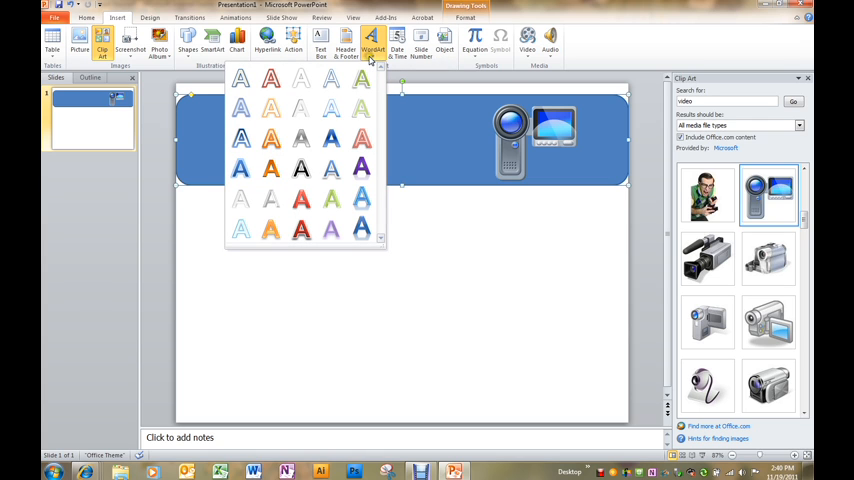
pyautogui.moveTo(331, 108)
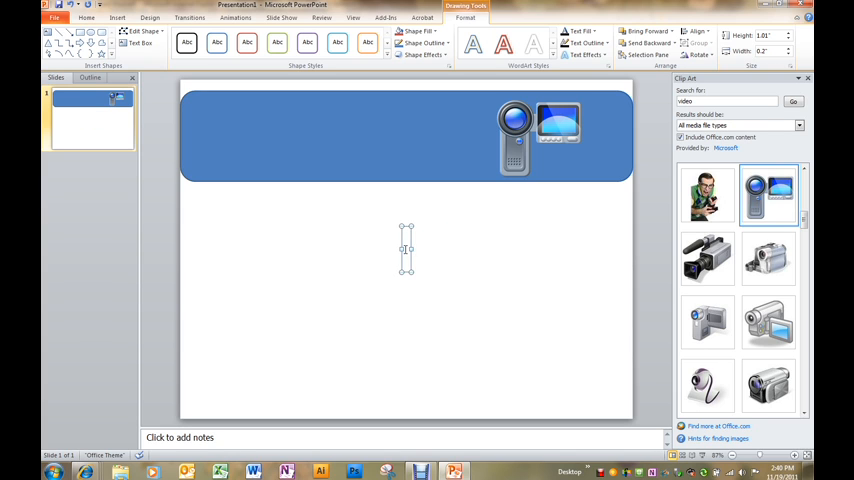
pyautogui.write('Video Tutorials')
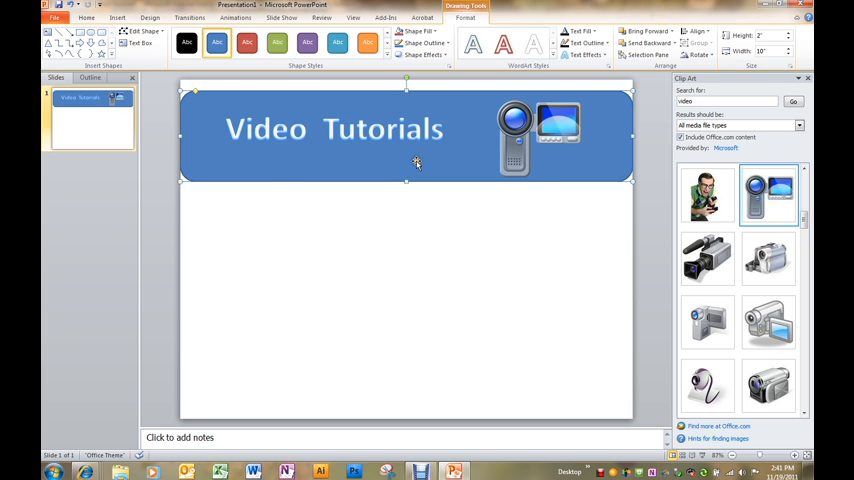
pyautogui.moveTo(437, 167)
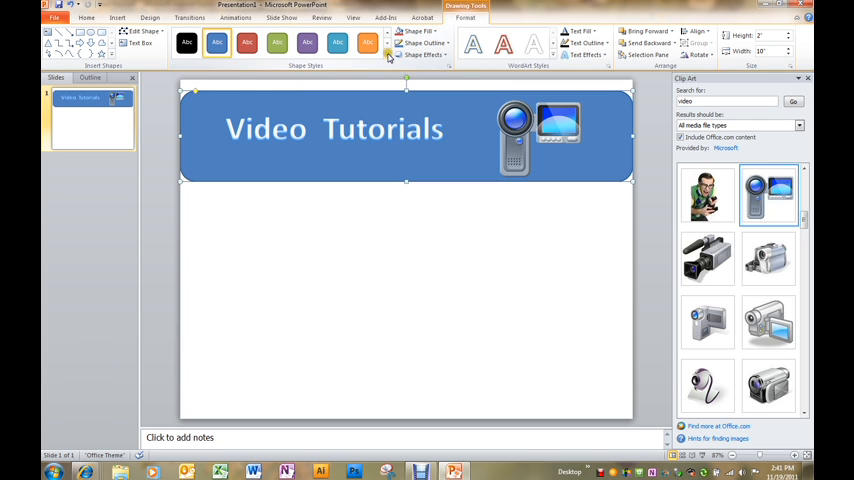
# Apply the teal (Aqua) intense effect shape style to the banner rectangle
pyautogui.click(378, 57)
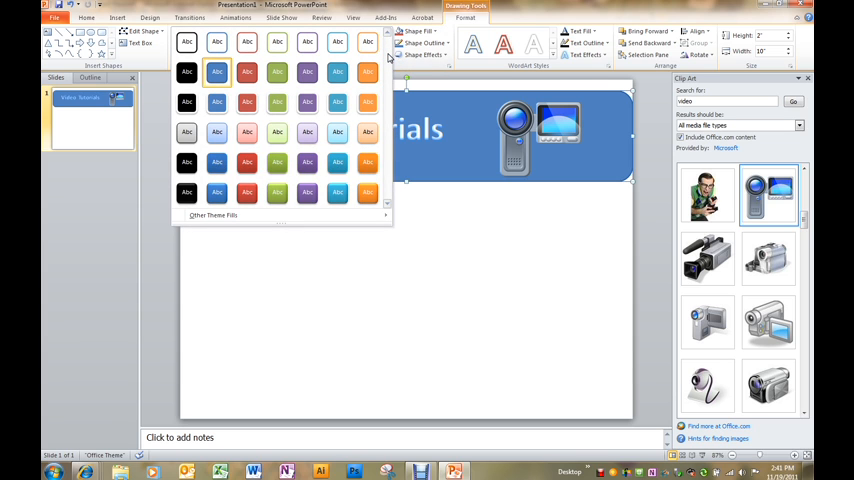
pyautogui.moveTo(367, 71)
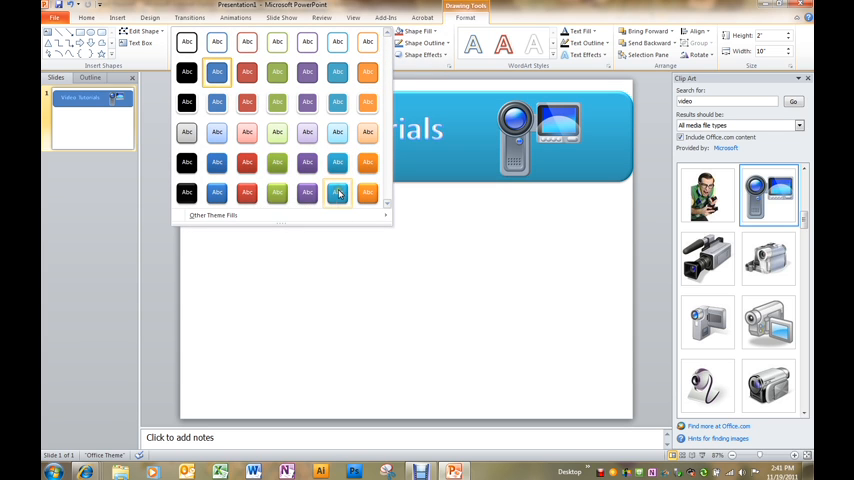
pyautogui.click(337, 193)
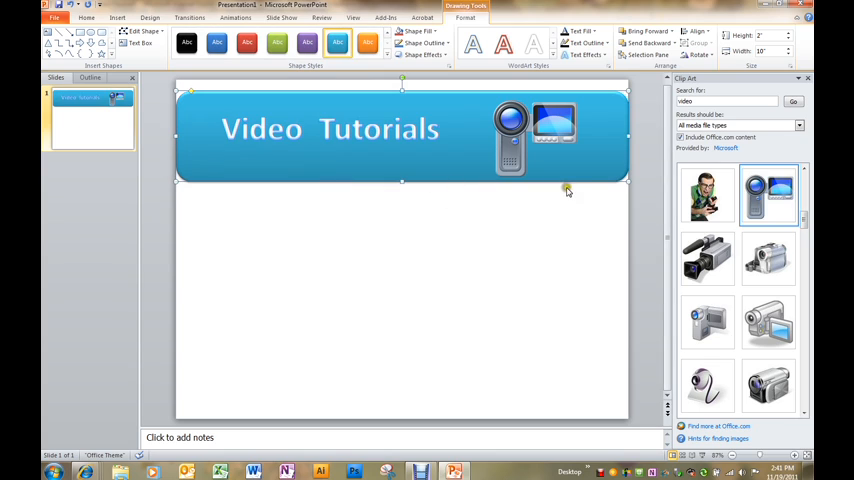
pyautogui.moveTo(483, 185)
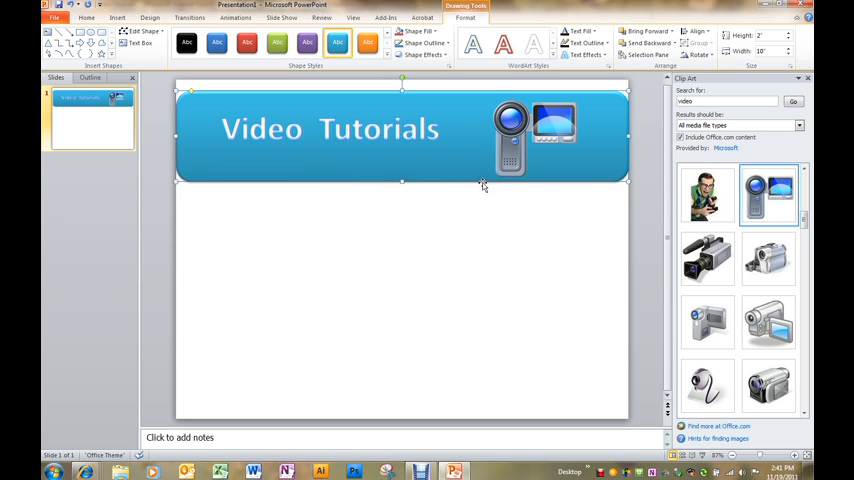
pyautogui.moveTo(417, 162)
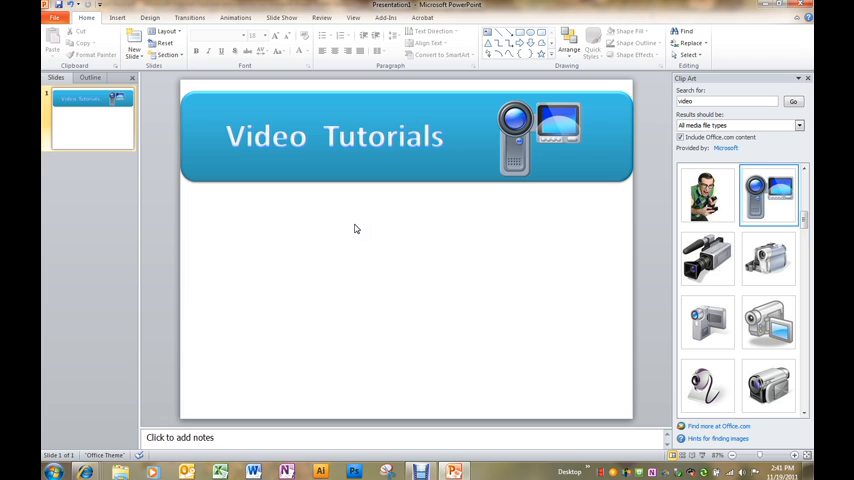
pyautogui.moveTo(371, 225)
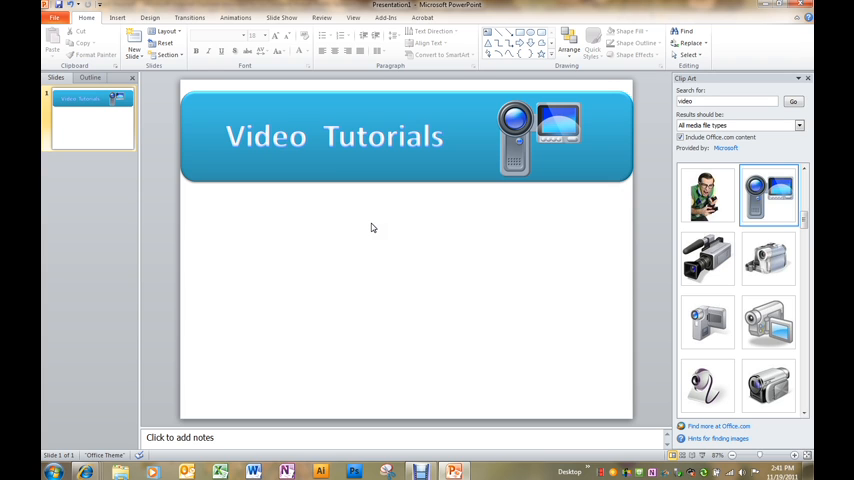
# Select the rectangle, WordArt and camera clip art and group them
pyautogui.click(334, 135)
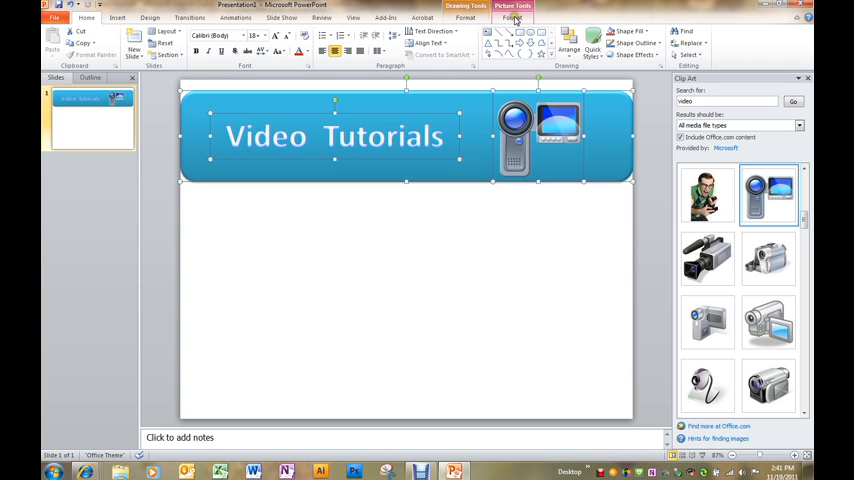
pyautogui.click(512, 18)
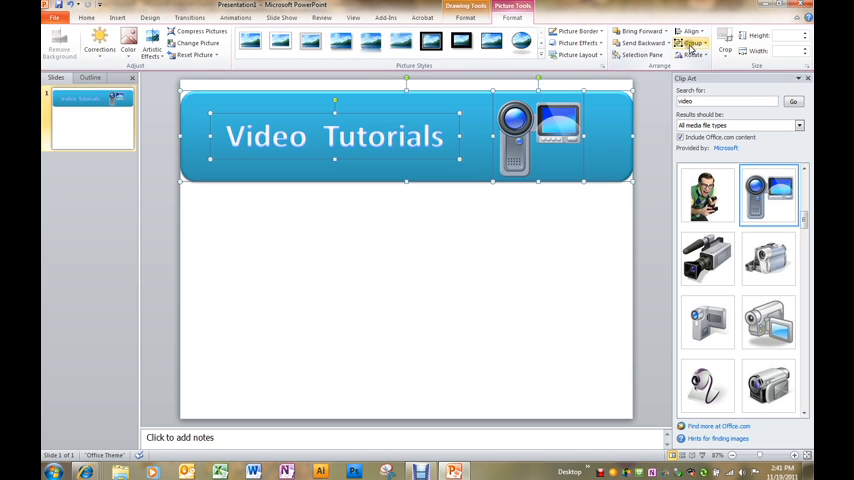
pyautogui.click(692, 44)
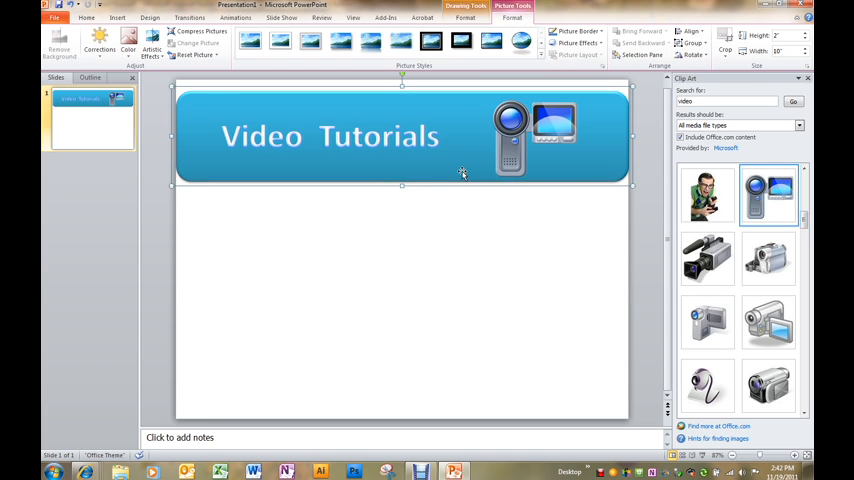
pyautogui.moveTo(501, 210)
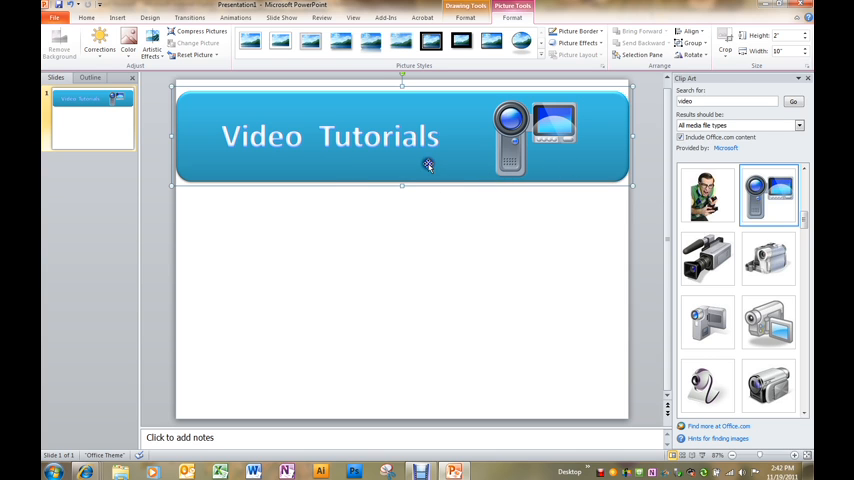
# Save the grouped banner as a PNG picture named 'Video Tutorial Banner'
pyautogui.rightClick(428, 165)
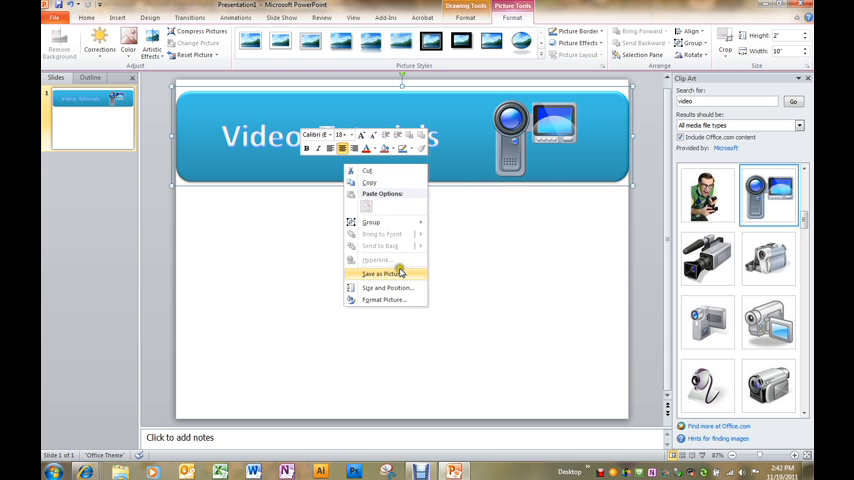
pyautogui.moveTo(405, 277)
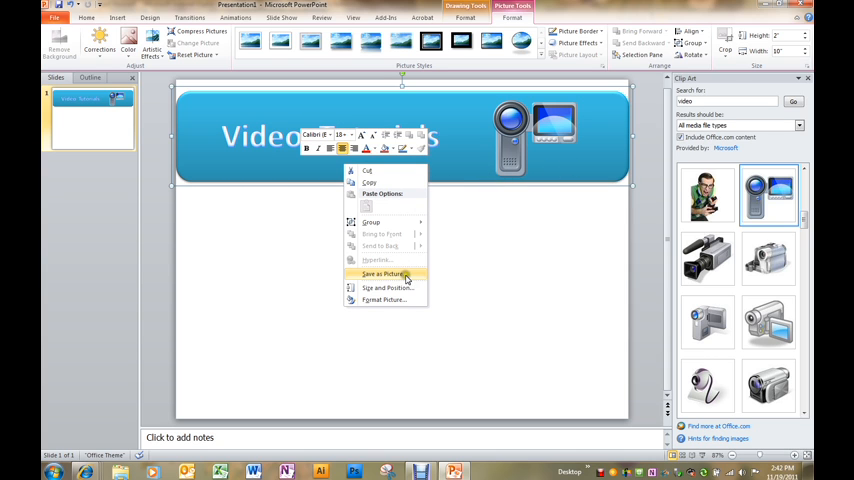
pyautogui.click(382, 274)
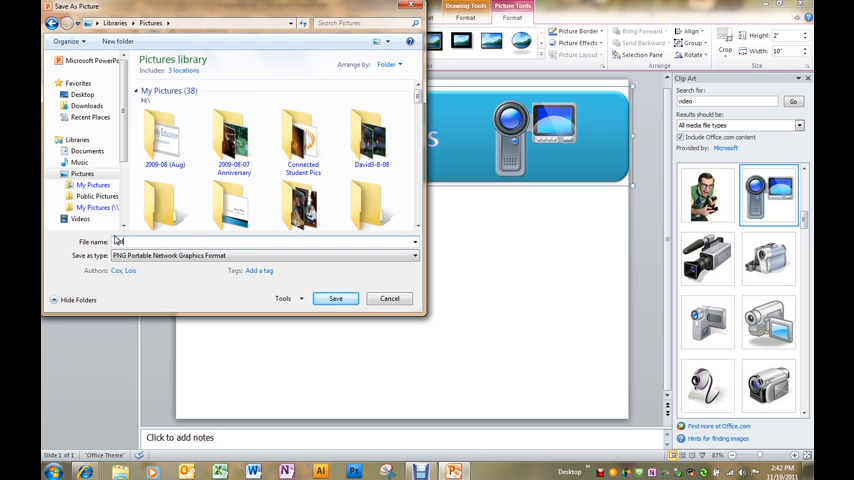
pyautogui.write('Video Tutorial Banner')
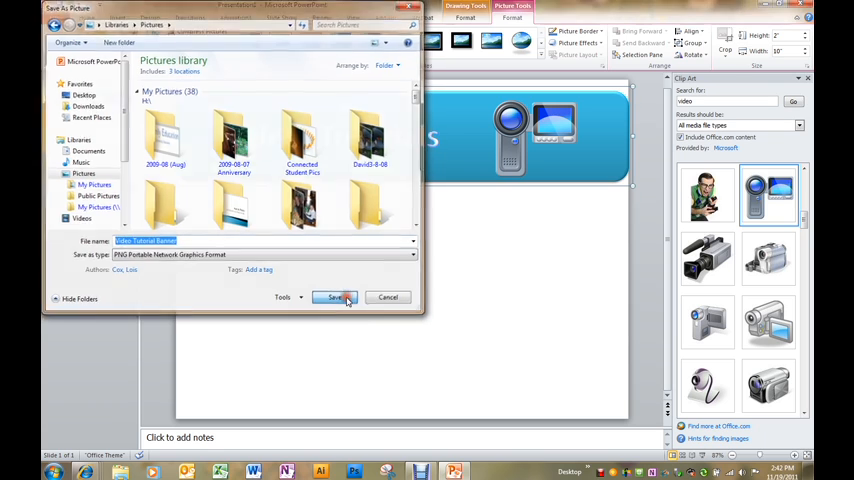
pyautogui.click(335, 297)
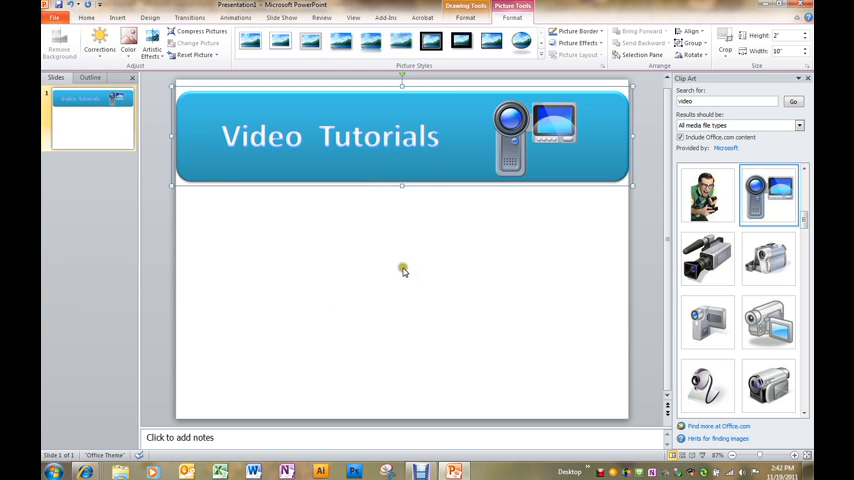